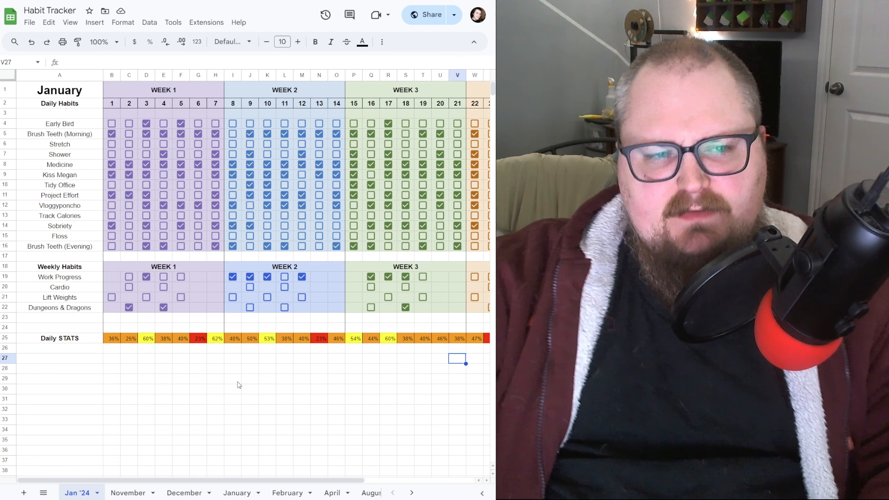
pyautogui.moveTo(259, 379)
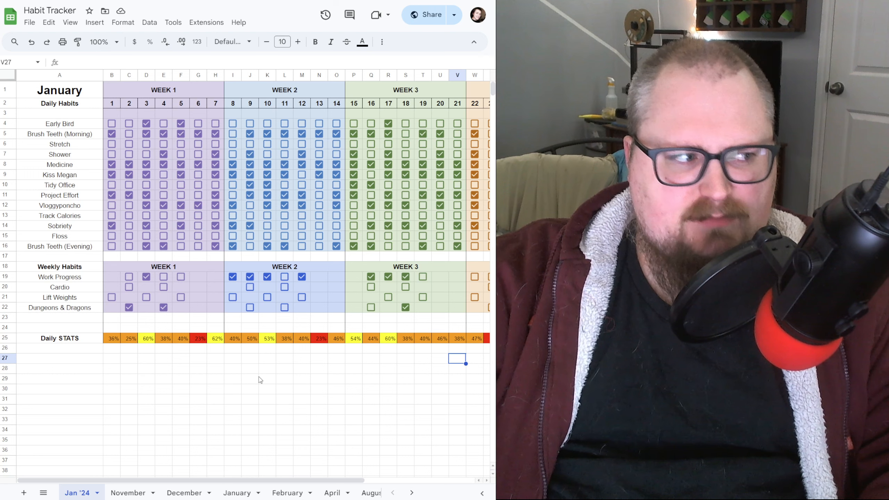
pyautogui.moveTo(266, 381)
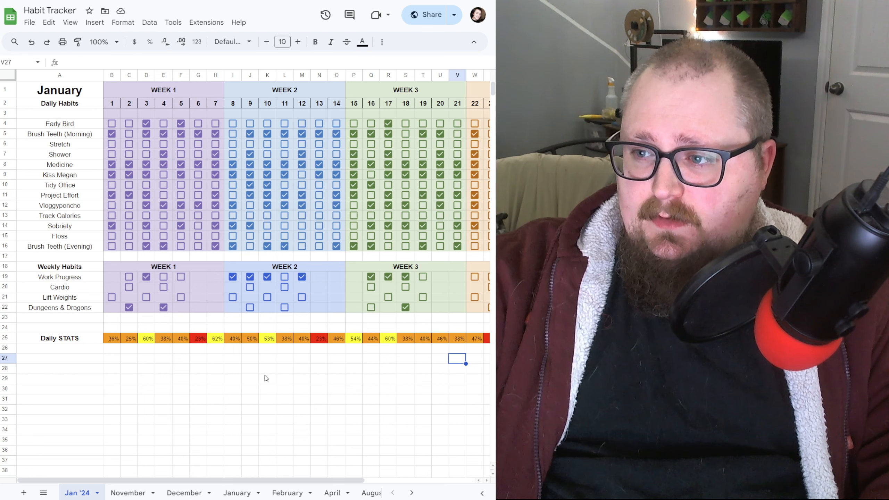
pyautogui.moveTo(470, 294)
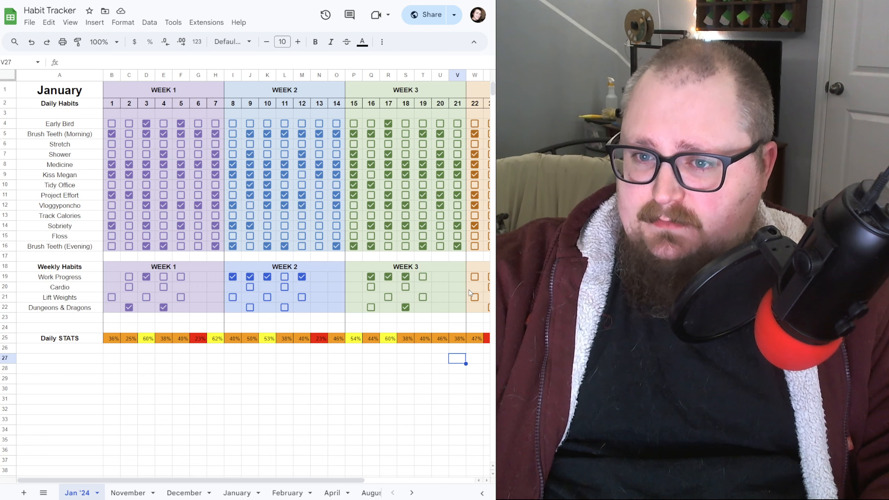
pyautogui.moveTo(157, 398)
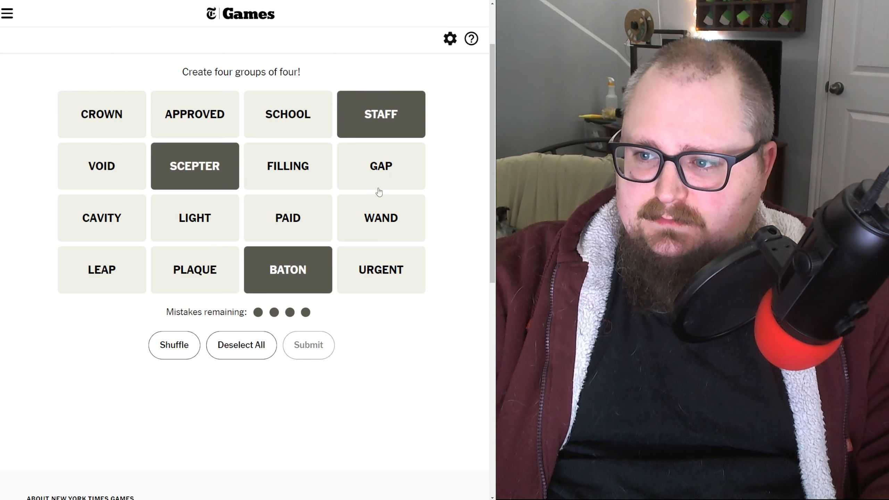
# Submit BATON, SCEPTER, STAFF, WAND as Symbolic Rods and begin picking the dental-themed words
pyautogui.click(381, 218)
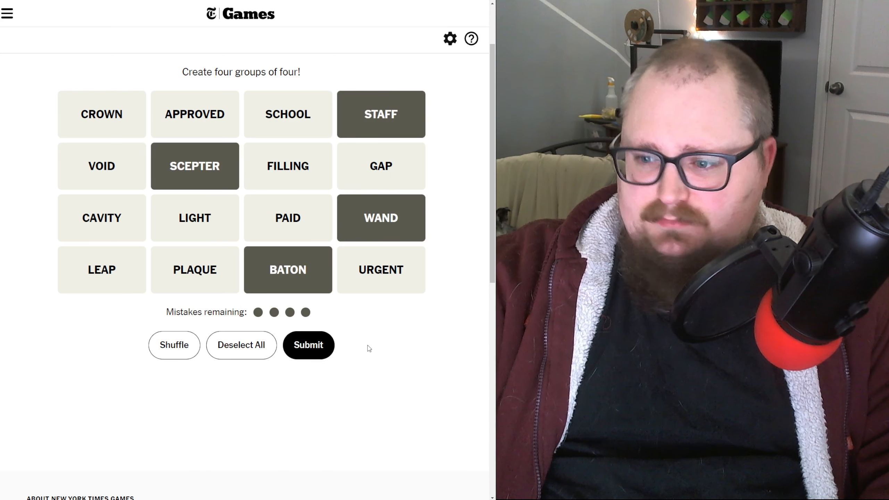
pyautogui.click(308, 344)
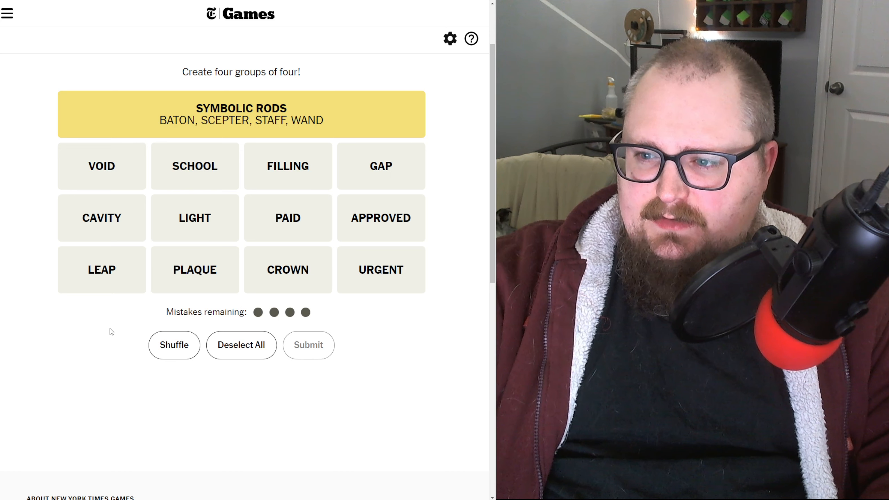
pyautogui.click(287, 270)
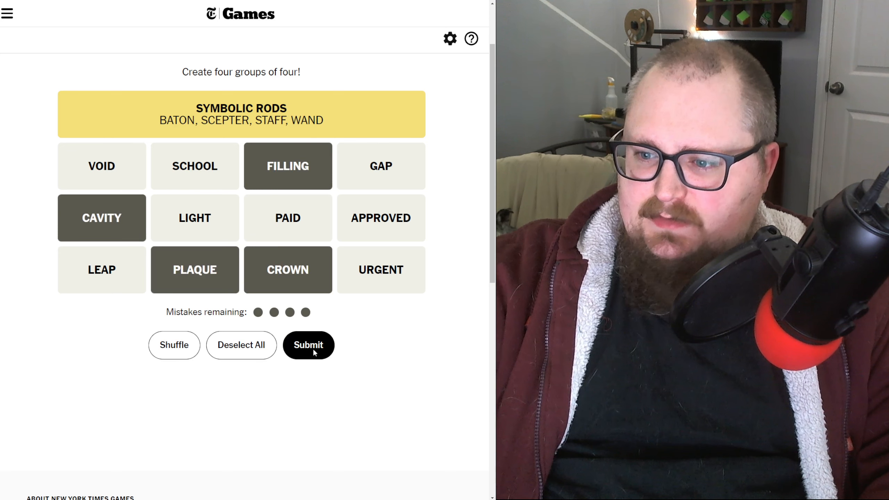
pyautogui.click(309, 345)
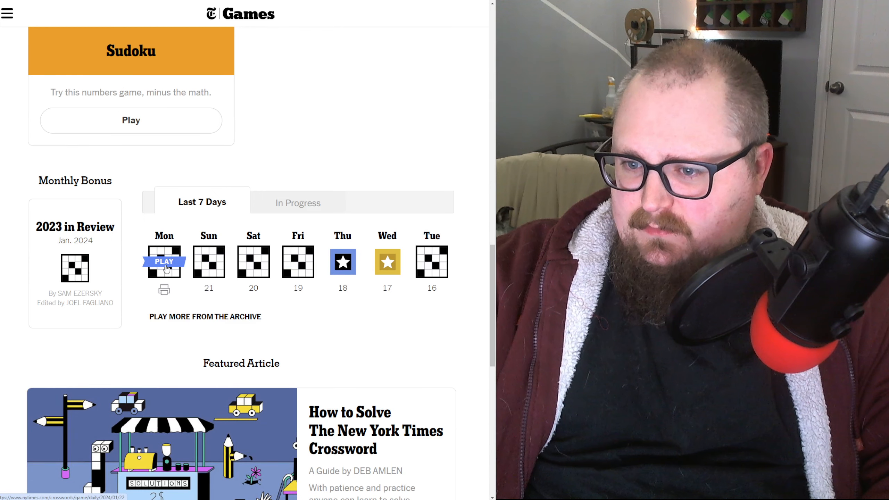
# Start Monday's January 22 crossword and enter MOODS and MORE
pyautogui.click(164, 261)
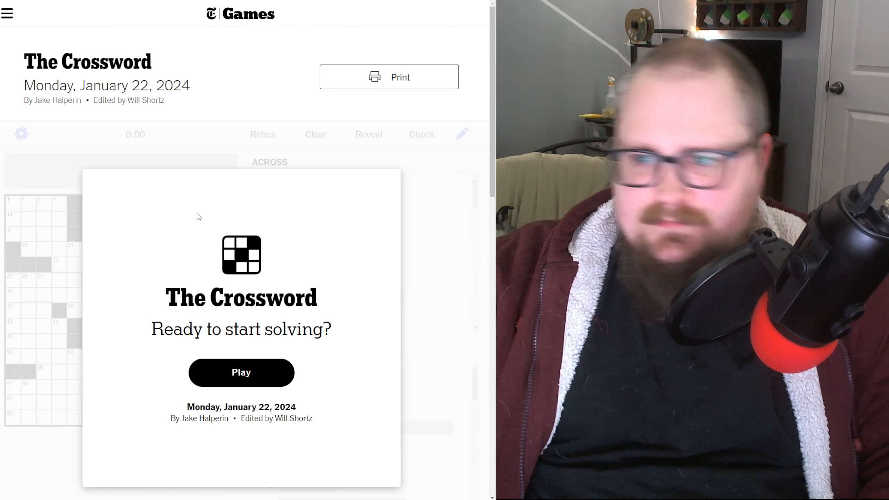
pyautogui.click(240, 372)
pyautogui.write('SAVE')
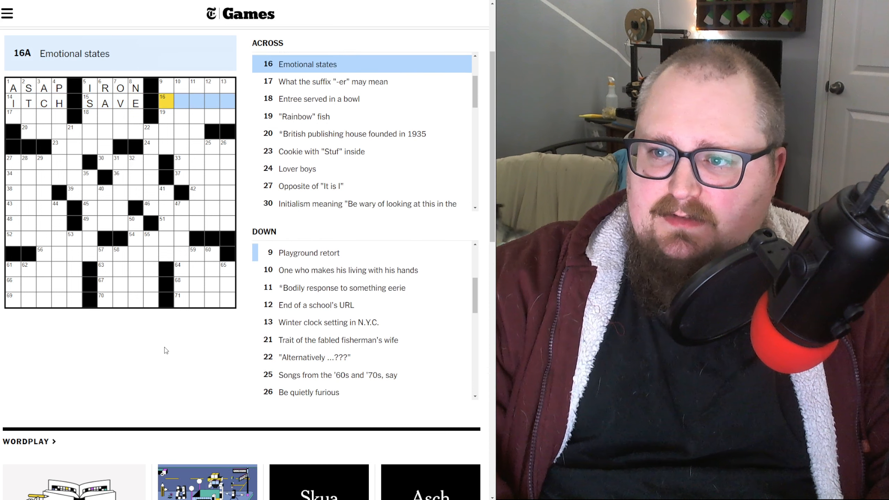
pyautogui.write('MOODS')
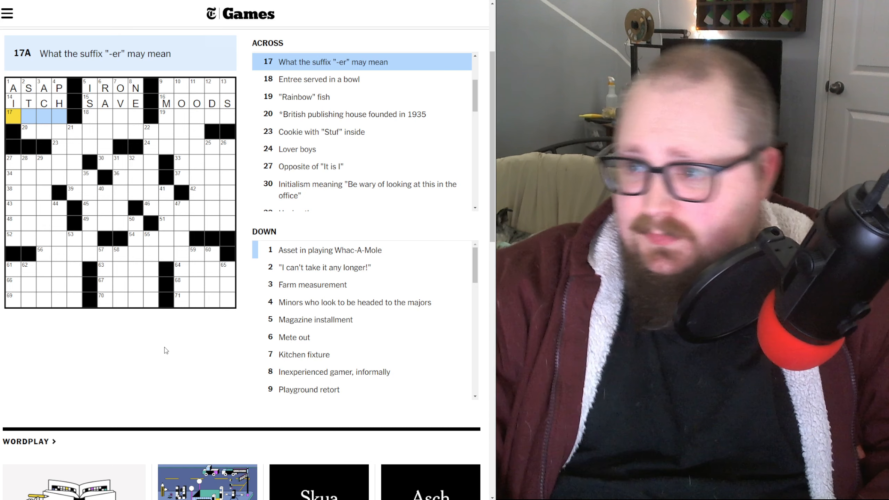
pyautogui.write('MO')
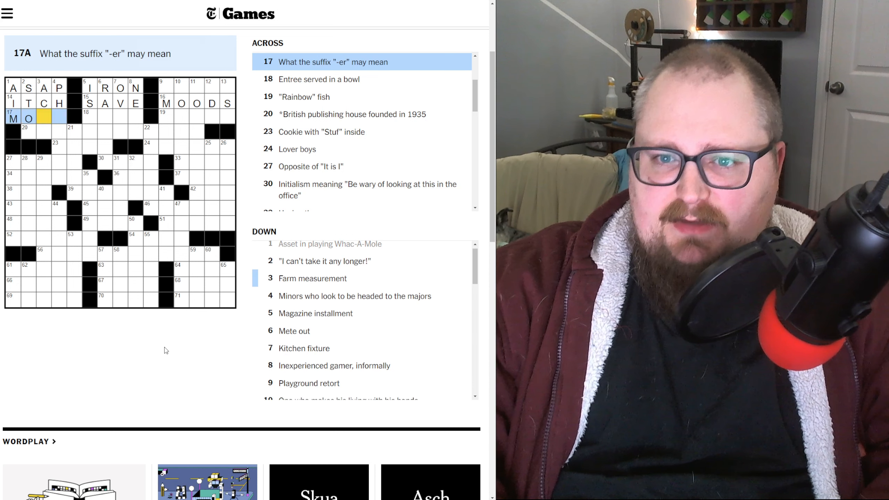
pyautogui.write('RE')
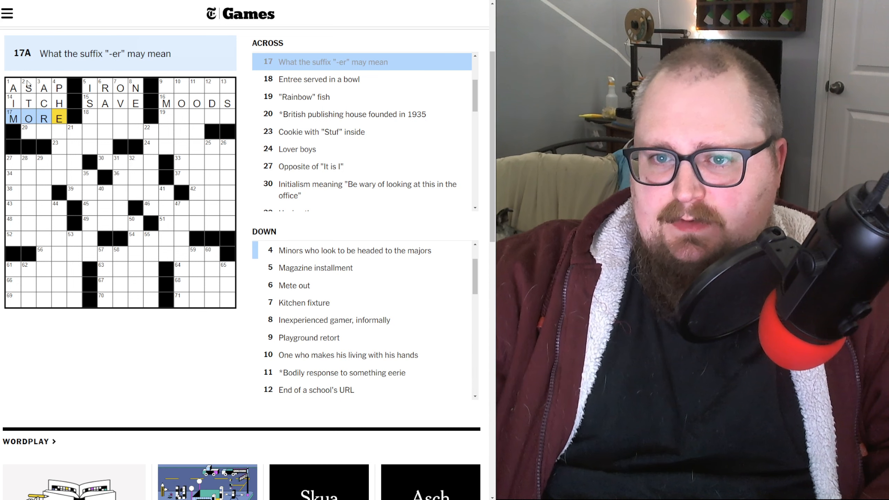
# Fill 2-Down and nearby entries, then move to the 56-Across BIRDS AND BEES answer
pyautogui.click(27, 88)
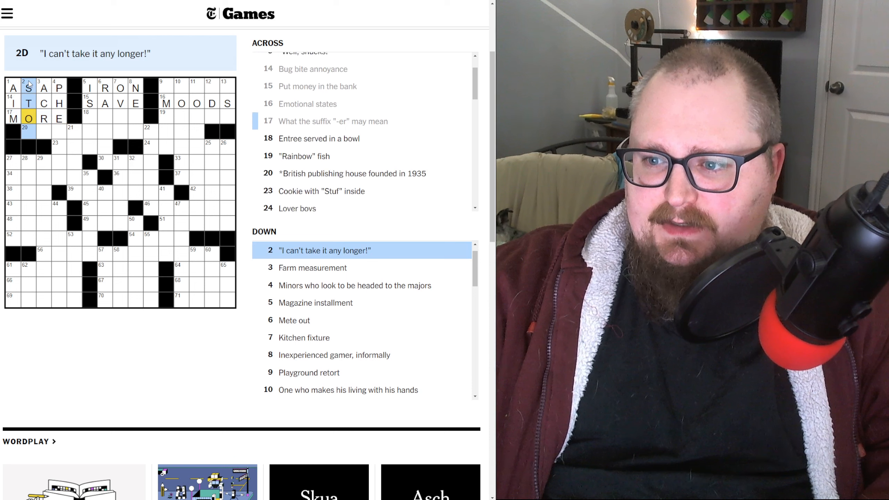
pyautogui.scroll(-3)
pyautogui.write('PE')
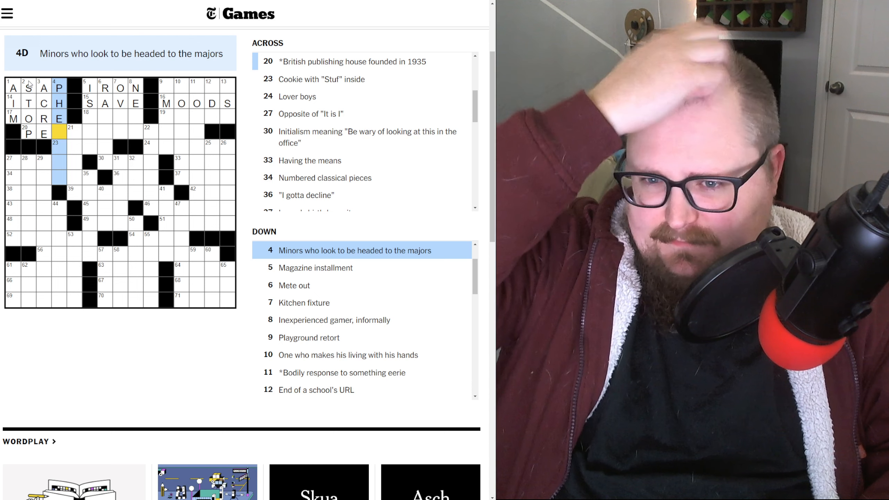
pyautogui.write('NOMS')
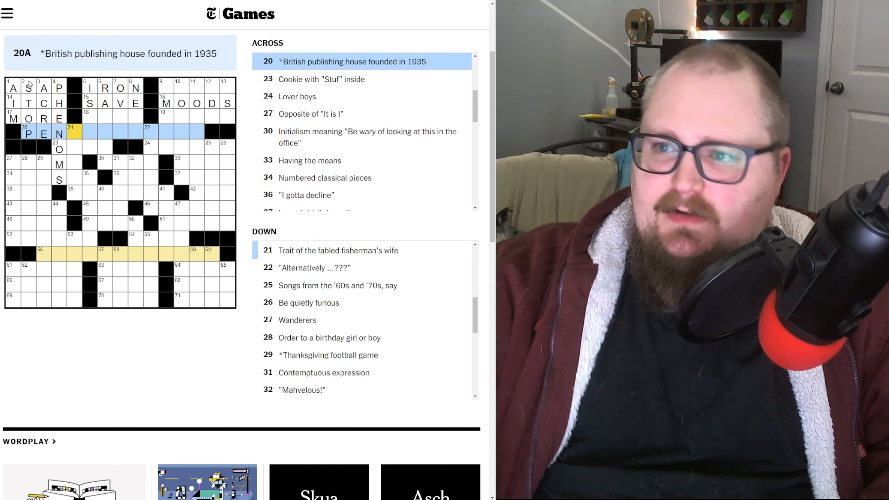
pyautogui.click(41, 255)
pyautogui.write('BIRDSANDBEES')
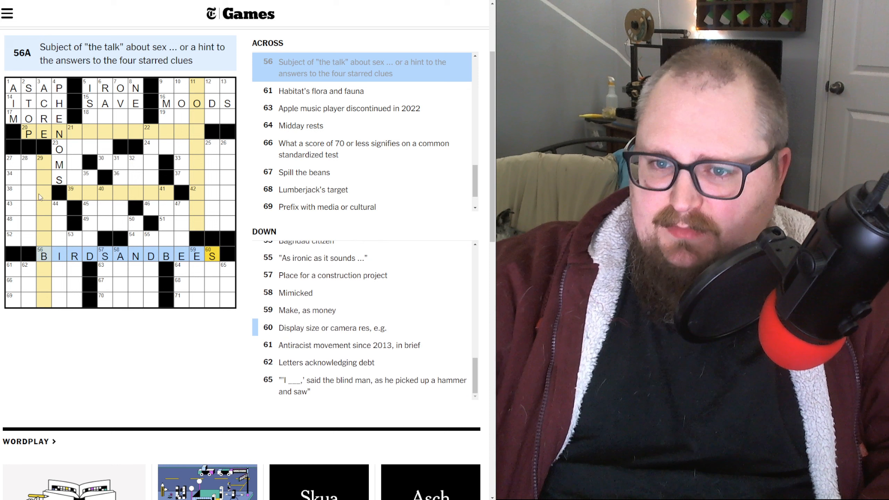
# Enter STEW at 39-Across and GOOSEBUMPS at 11-Down, then select 21-Down
pyautogui.click(70, 190)
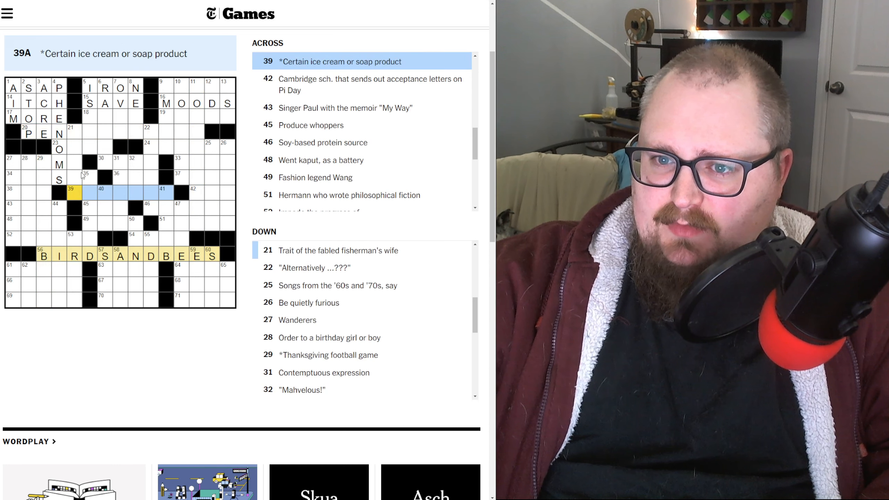
pyautogui.click(88, 118)
pyautogui.write('GOOSEBUMBP')
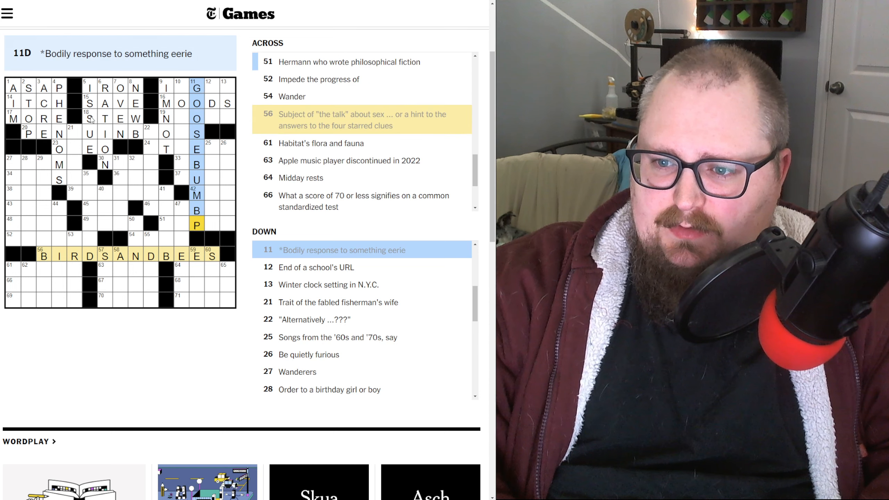
pyautogui.click(208, 89)
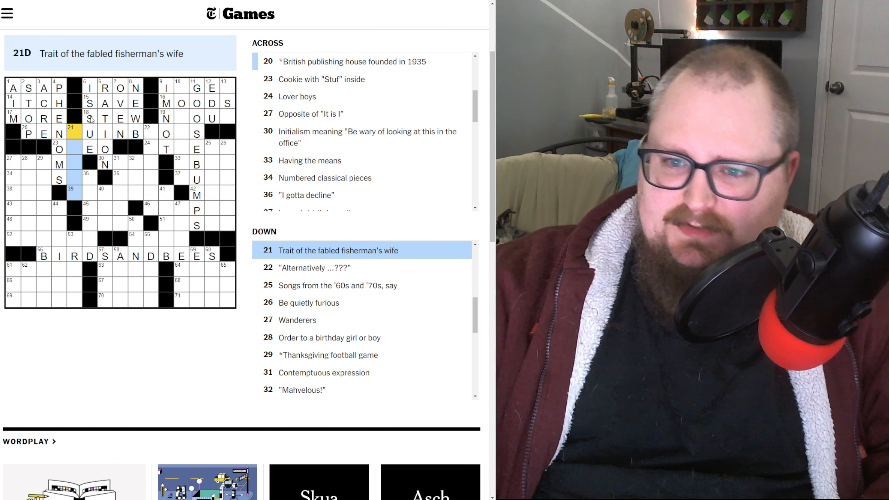
# Fill PENGUIN BOOKS, OREO, NOT ME, ABLE, NUDE and MIT around 20- and 23-Across
pyautogui.click(351, 61)
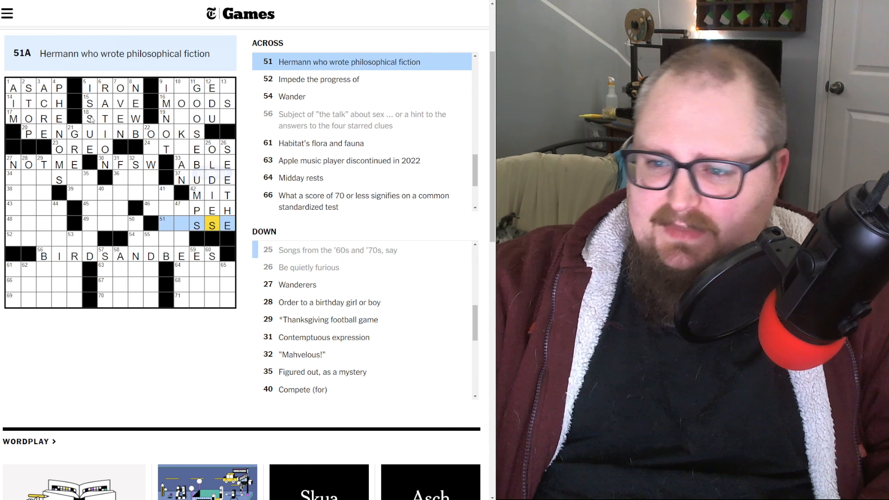
# Enter DOVE BAR, TEMPEH and NOMADS via 41-Down, 54-Across and nearby squares
pyautogui.click(165, 208)
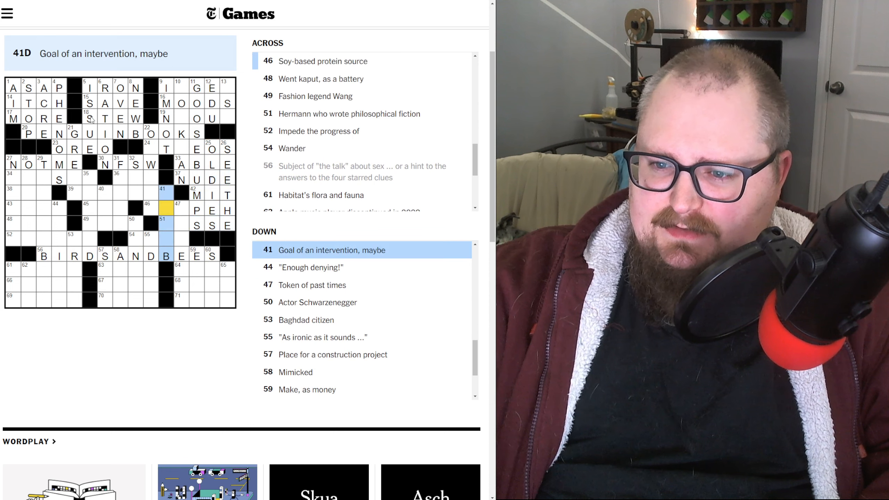
pyautogui.click(322, 61)
pyautogui.write('TEM')
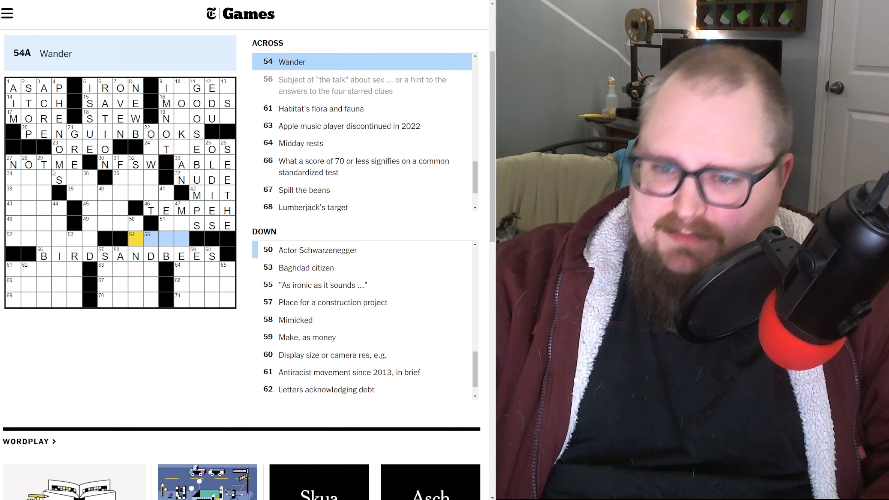
pyautogui.click(73, 180)
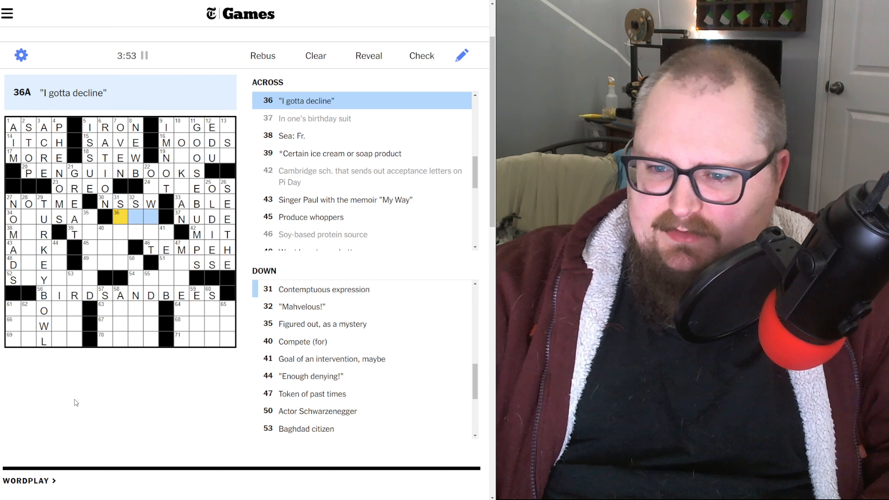
pyautogui.click(125, 202)
pyautogui.write('DOVEBAR')
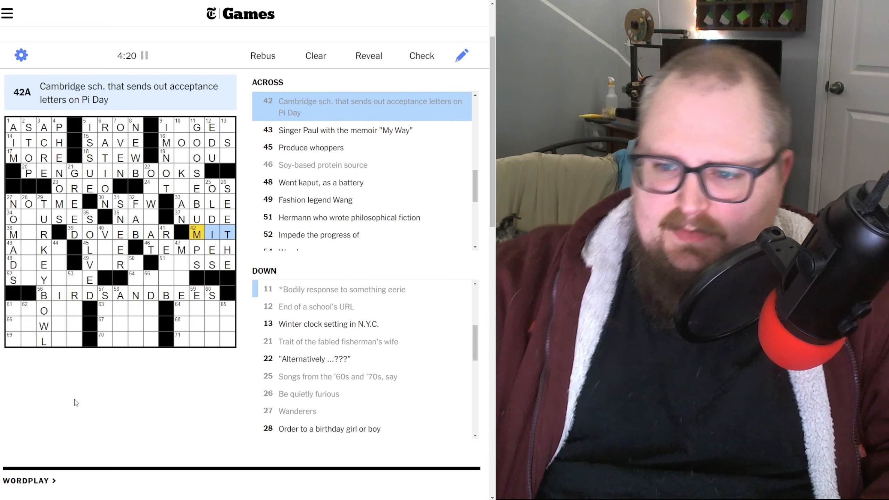
# Fill the missing P, U and E to complete OPUSES, MUR and DIED at 34- and 38-Across
pyautogui.click(13, 219)
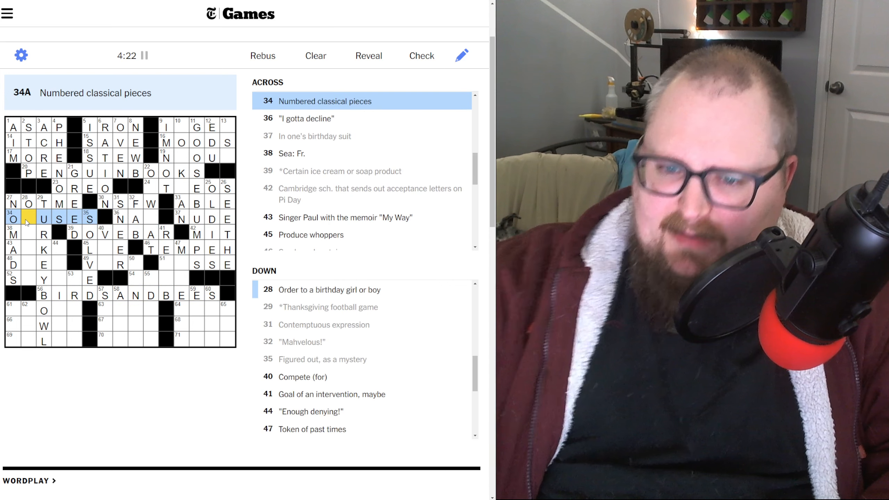
pyautogui.click(25, 219)
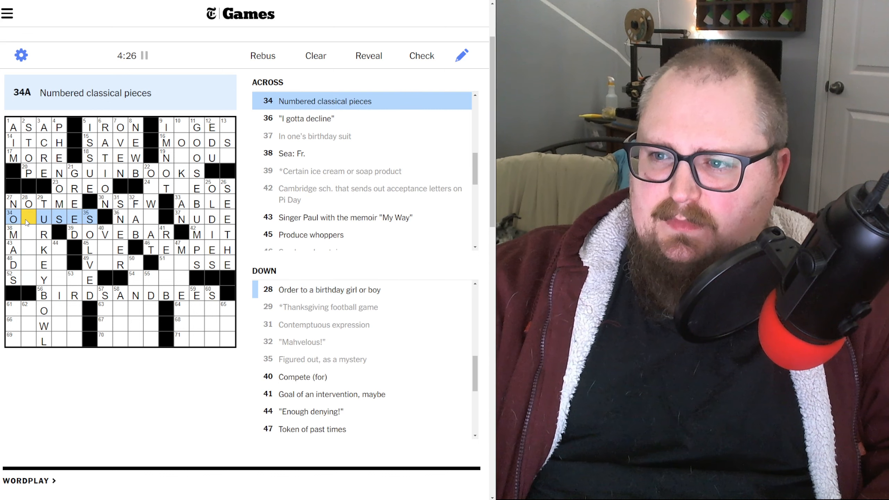
pyautogui.click(28, 219)
pyautogui.write('P')
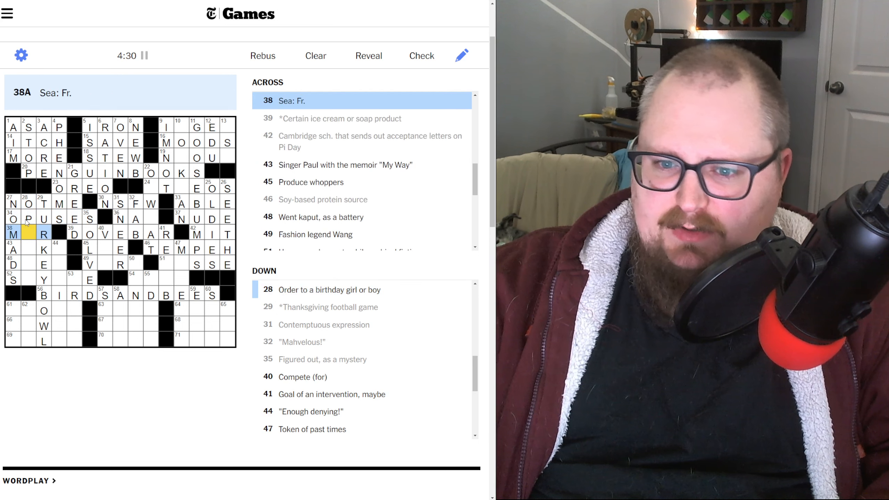
pyautogui.write('U')
pyautogui.click(37, 263)
pyautogui.write('IED')
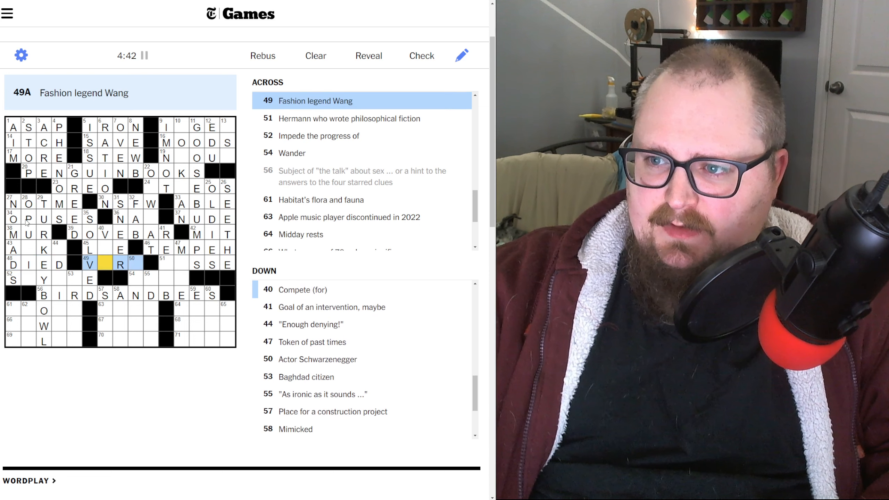
# Complete VERA and ARNOLD, then fill 52-Across squares for STYMIE and BIOTA
pyautogui.write('ERA')
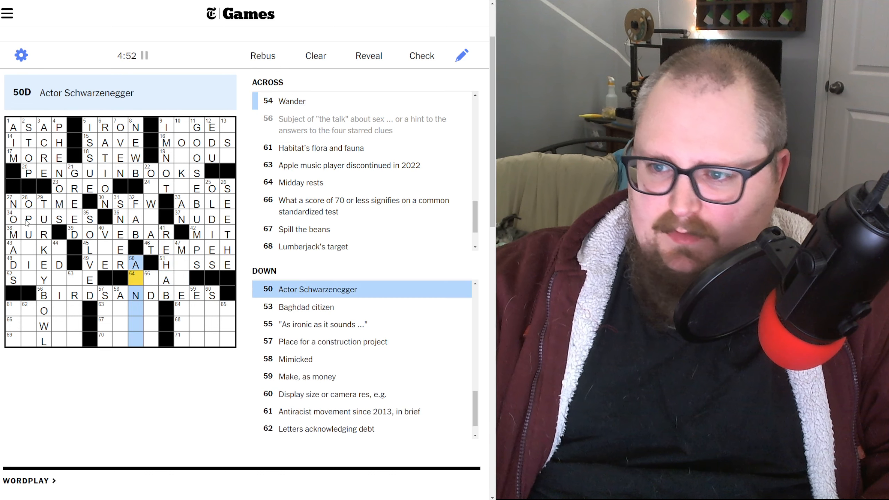
pyautogui.write('R')
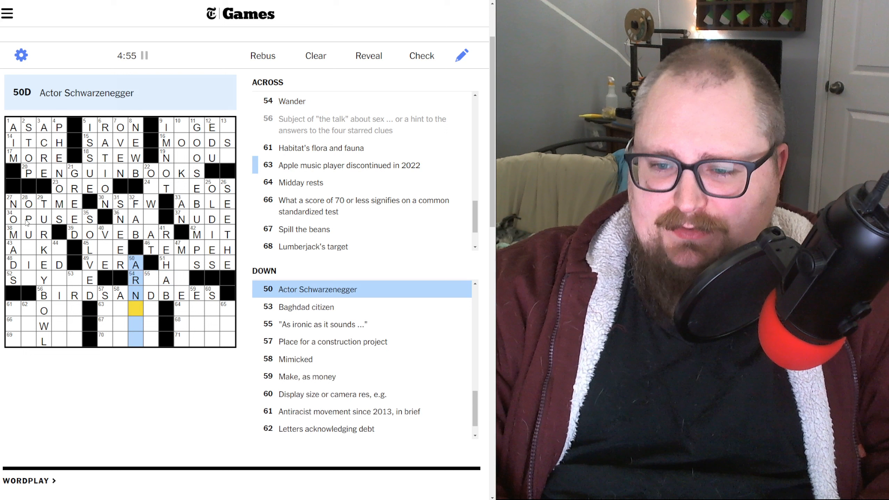
pyautogui.write('OLD')
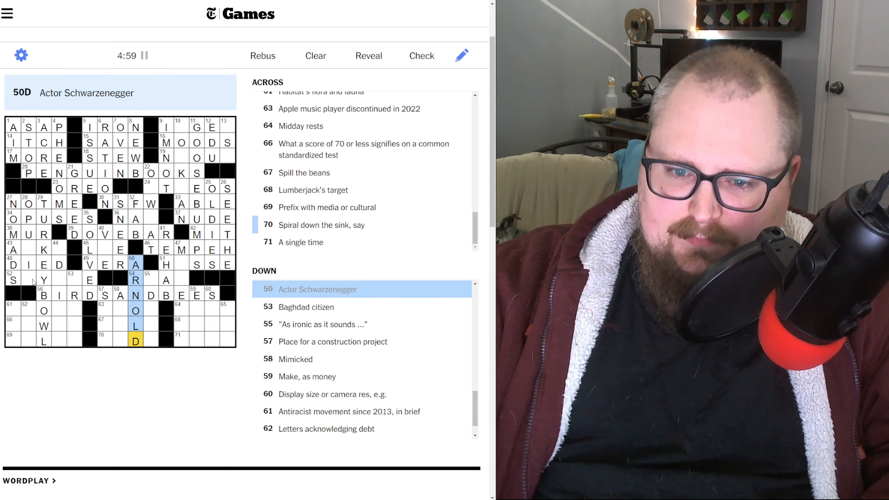
pyautogui.click(12, 279)
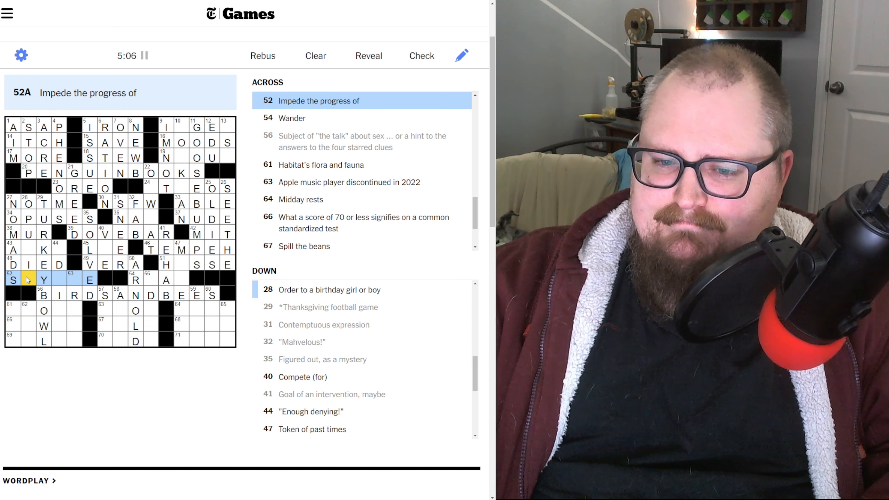
pyautogui.click(28, 248)
pyautogui.write('N')
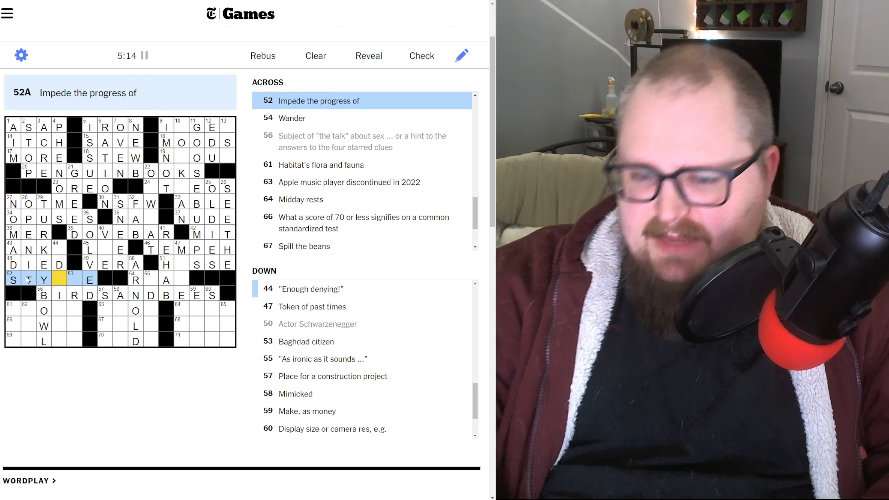
# Enter MULTI at 69-Across with LOW IQ, IPO, TEL and ANKA, then select 22-Down
pyautogui.click(73, 279)
pyautogui.write('IRAQI')
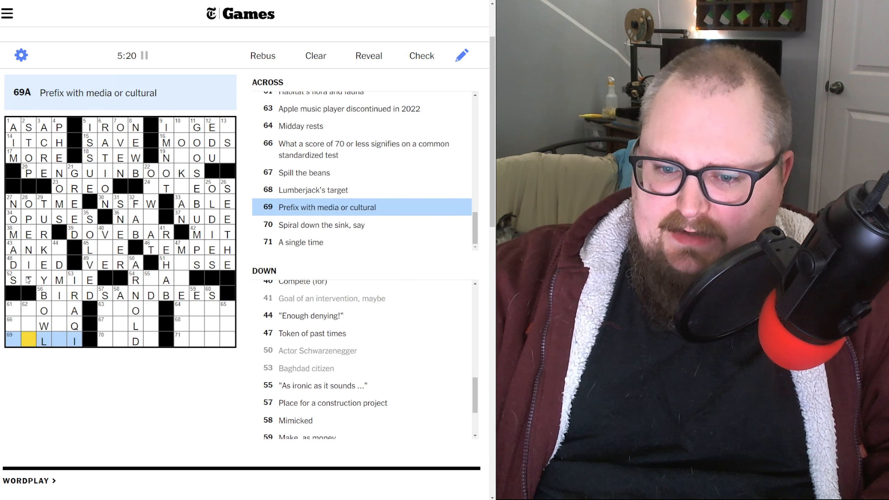
pyautogui.scroll(-3)
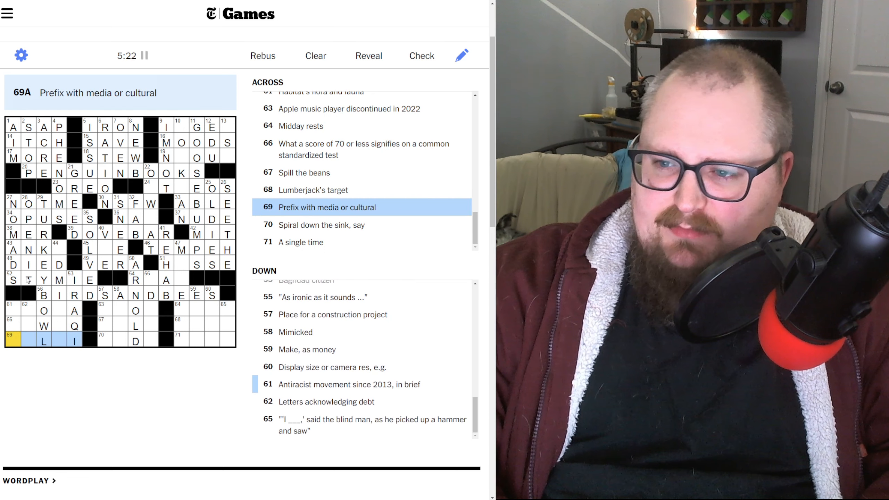
pyautogui.write('MULT')
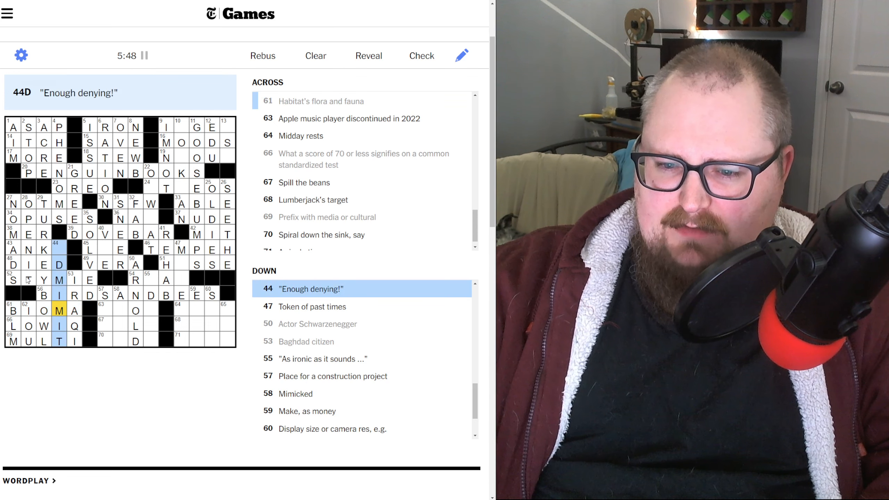
pyautogui.scroll(3)
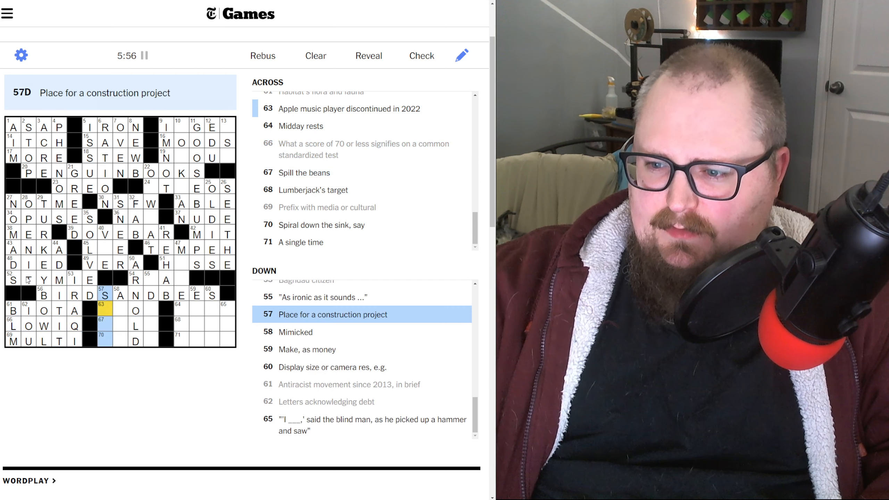
pyautogui.write('ITE')
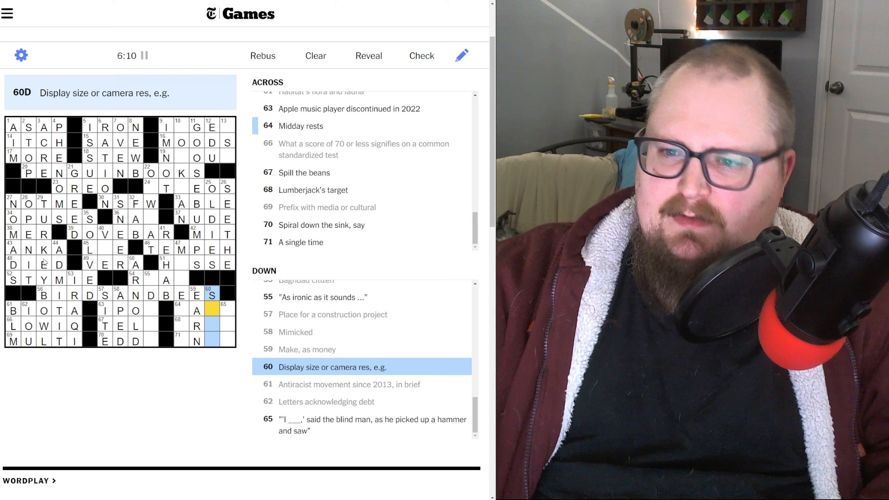
pyautogui.click(150, 188)
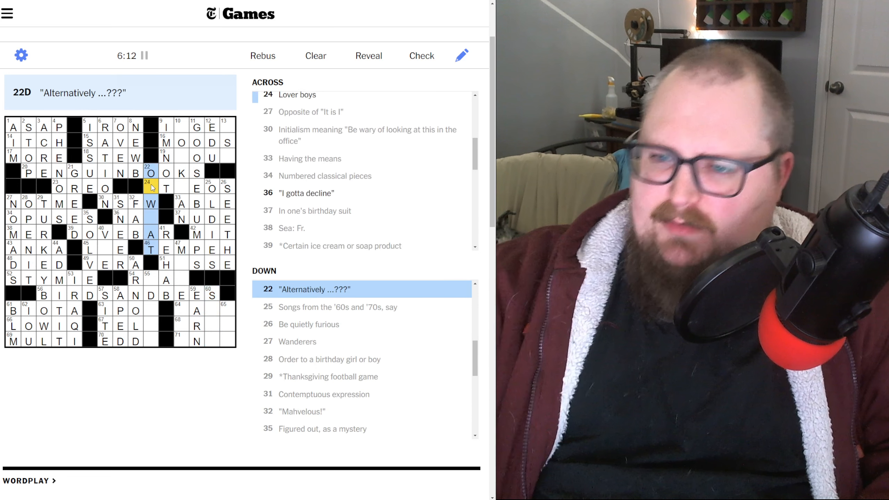
# Enter ROMEOS at 24-Across and ROAM for 'Wander', completing AW GEE, TROUT and EST
pyautogui.click(166, 188)
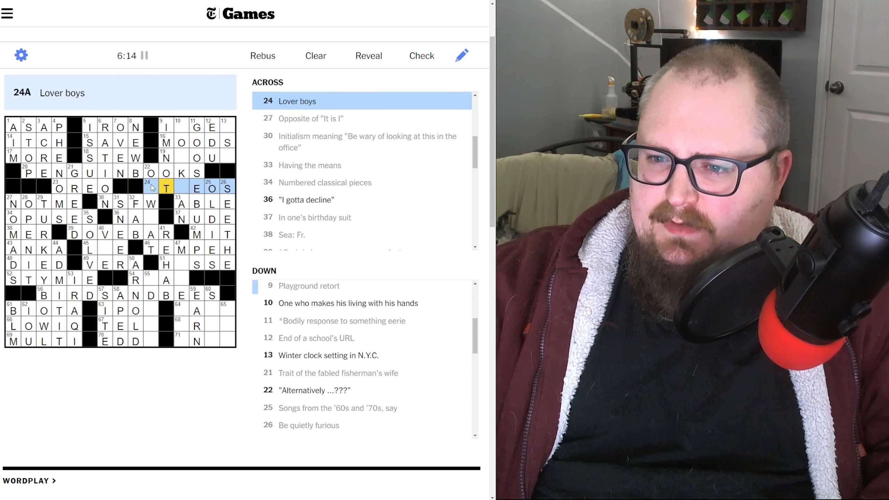
pyautogui.scroll(-3)
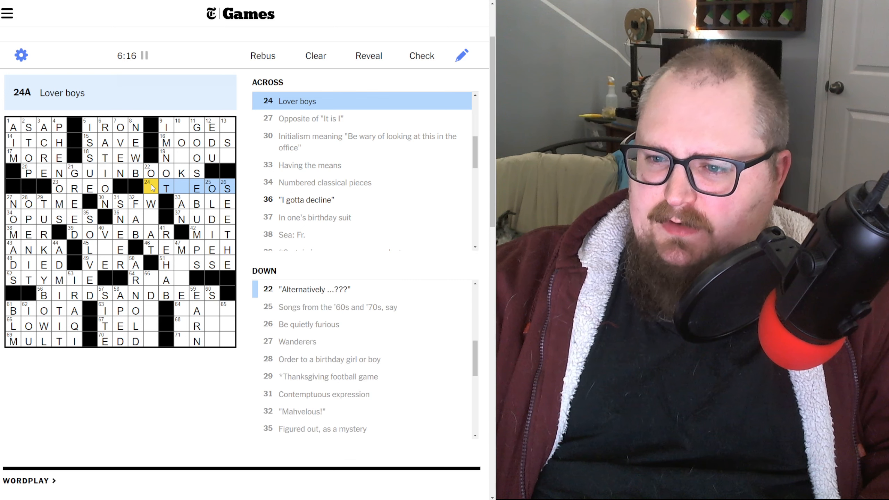
pyautogui.write('ROM')
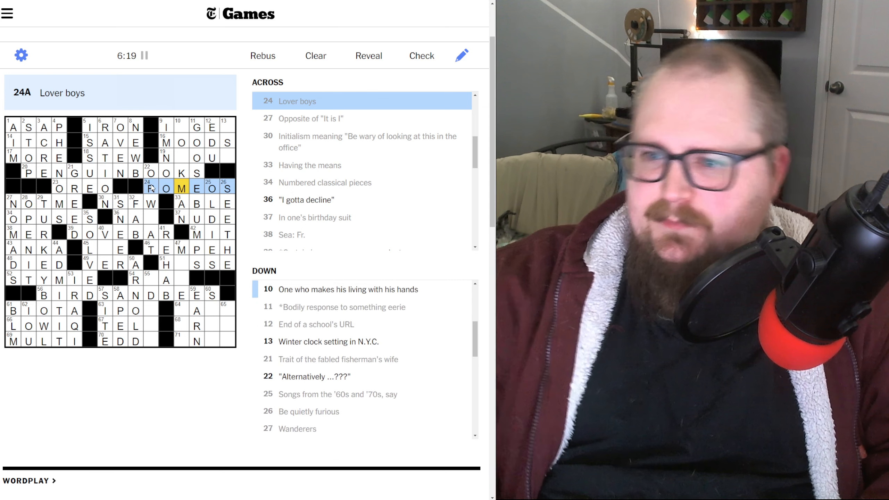
pyautogui.click(166, 187)
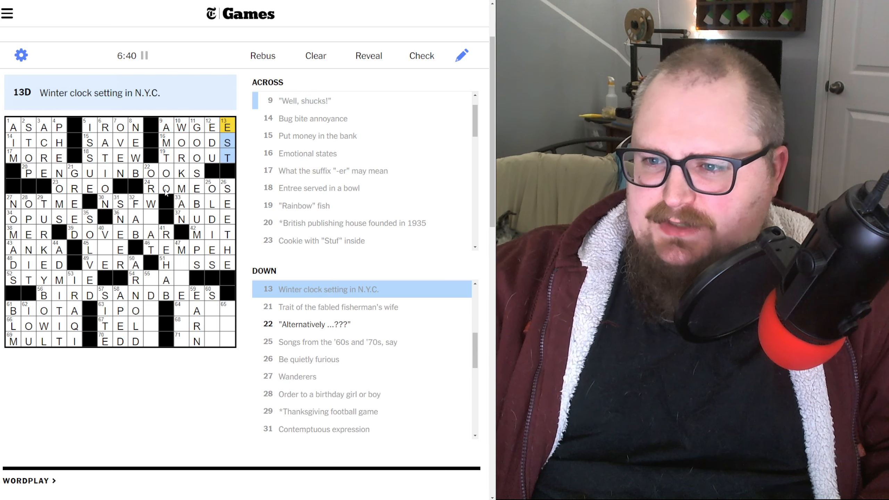
pyautogui.click(182, 264)
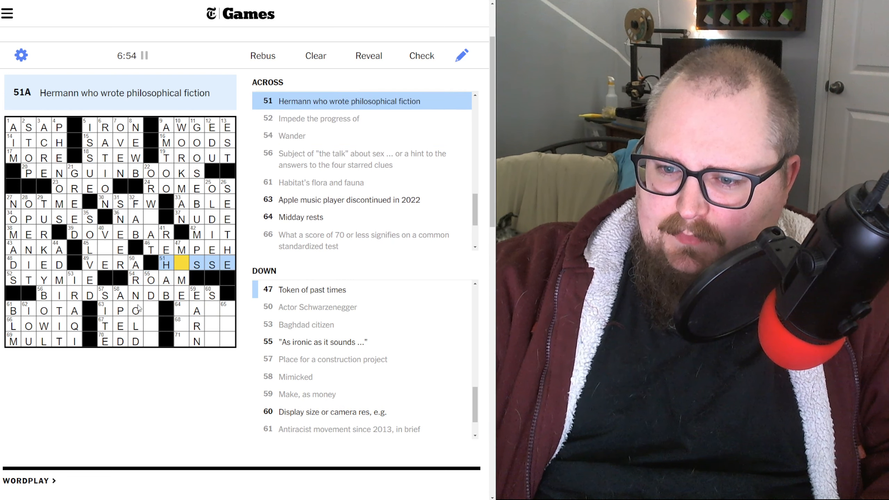
# Fill IPOD, TELL, EDDY, NAPS, TREE and UNIT along the bottom rows, finishing HESSE
pyautogui.click(152, 311)
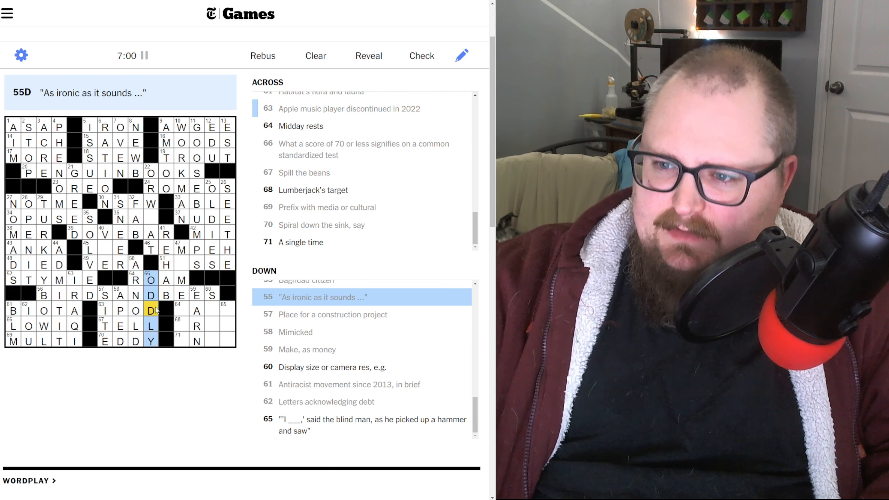
pyautogui.click(181, 311)
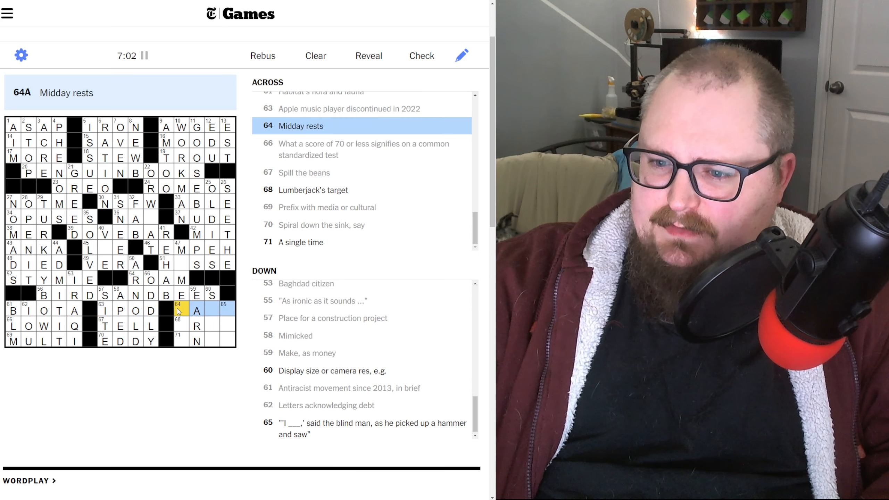
pyautogui.scroll(3)
pyautogui.write('NAPS')
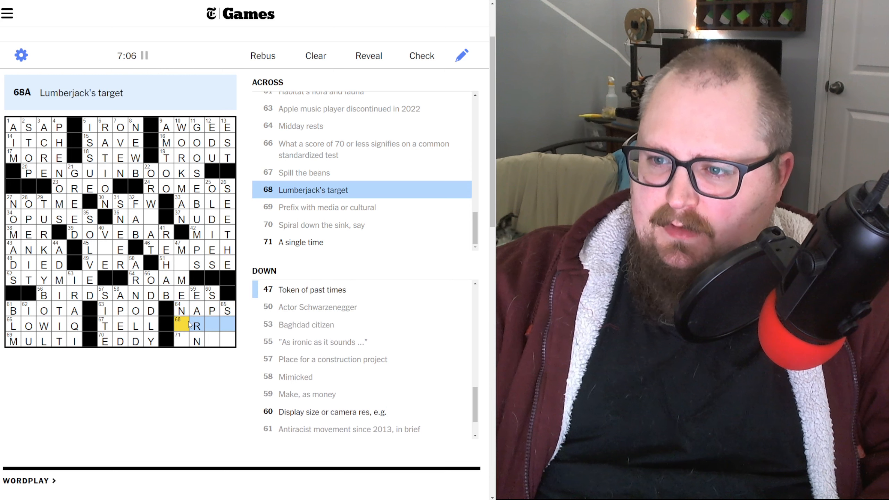
pyautogui.write('TREE')
pyautogui.click(205, 339)
pyautogui.write('UNIT')
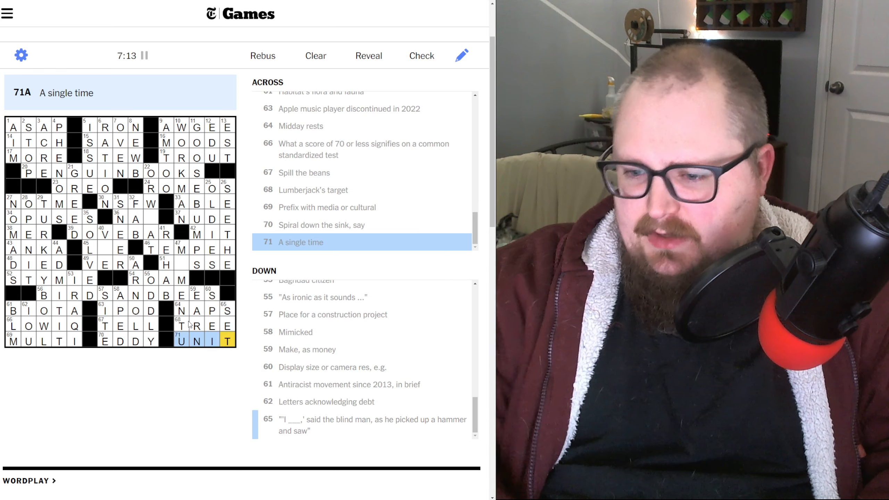
pyautogui.click(165, 264)
pyautogui.write('E')
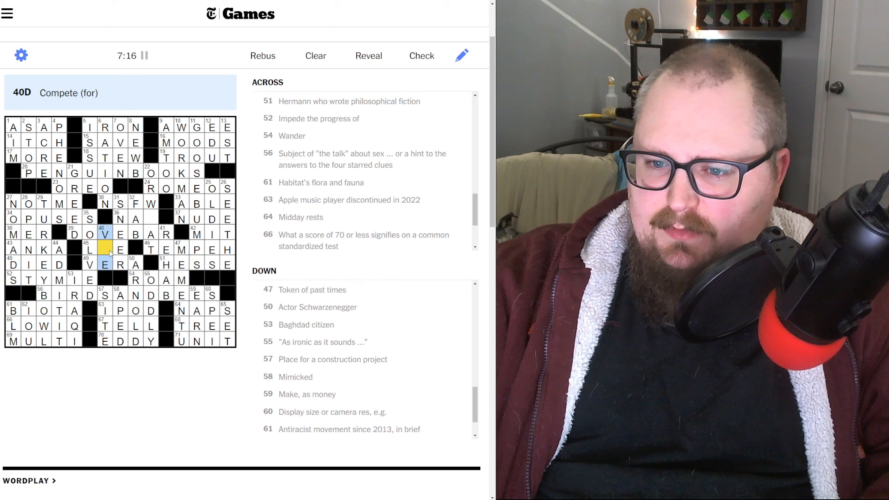
# Review the middle and upper down clues, completing NAH and LIE
pyautogui.click(153, 218)
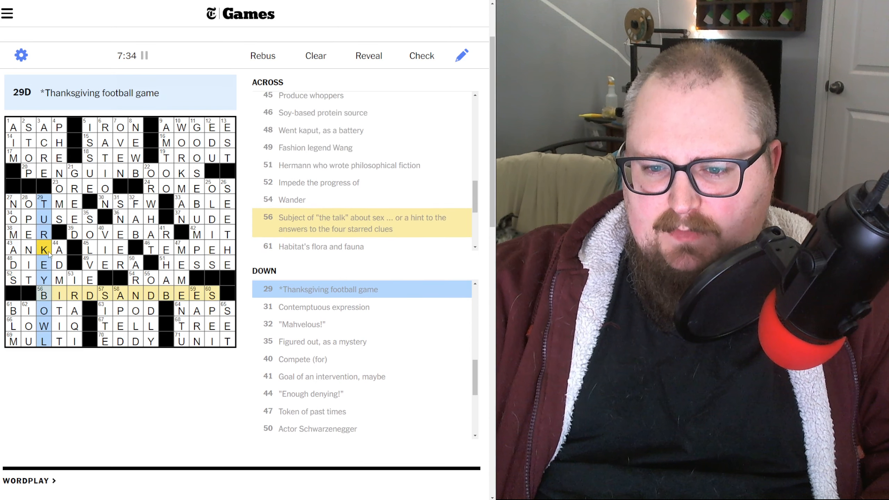
pyautogui.click(57, 249)
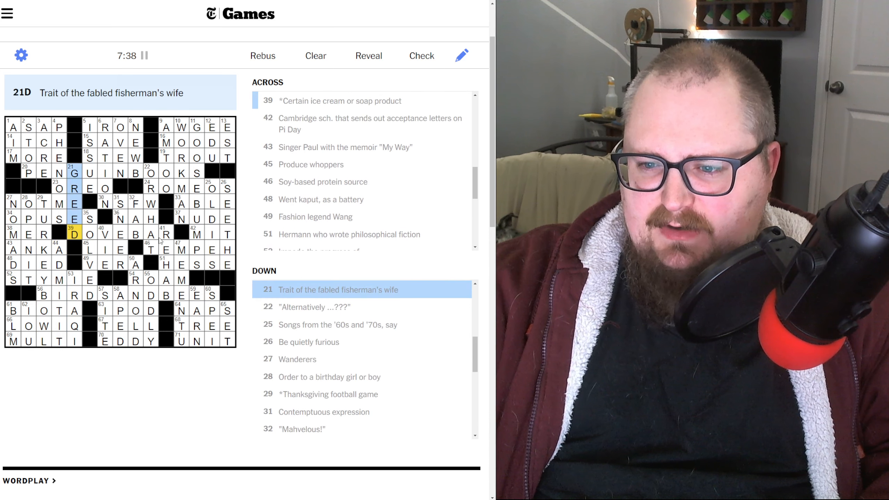
pyautogui.click(119, 250)
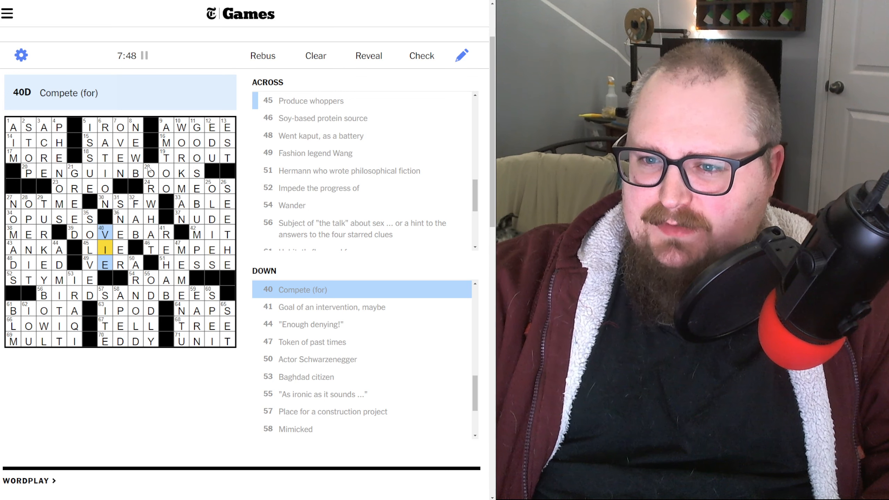
pyautogui.click(166, 143)
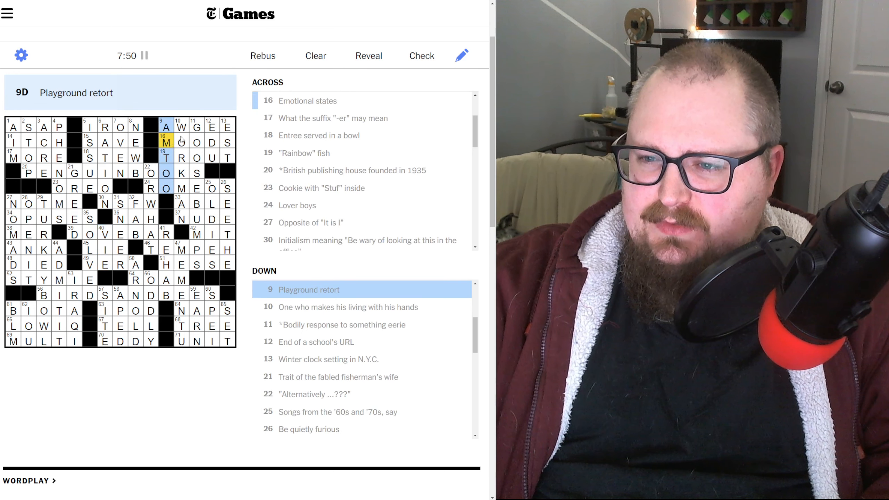
pyautogui.click(11, 126)
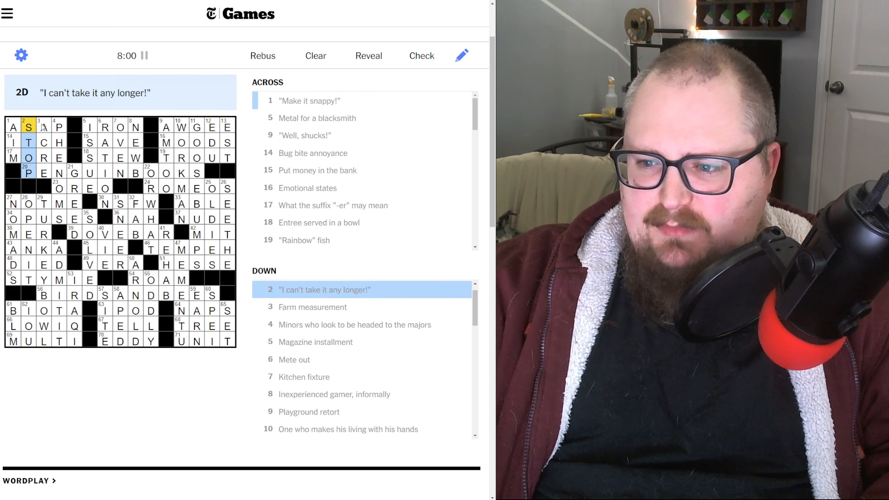
pyautogui.click(58, 127)
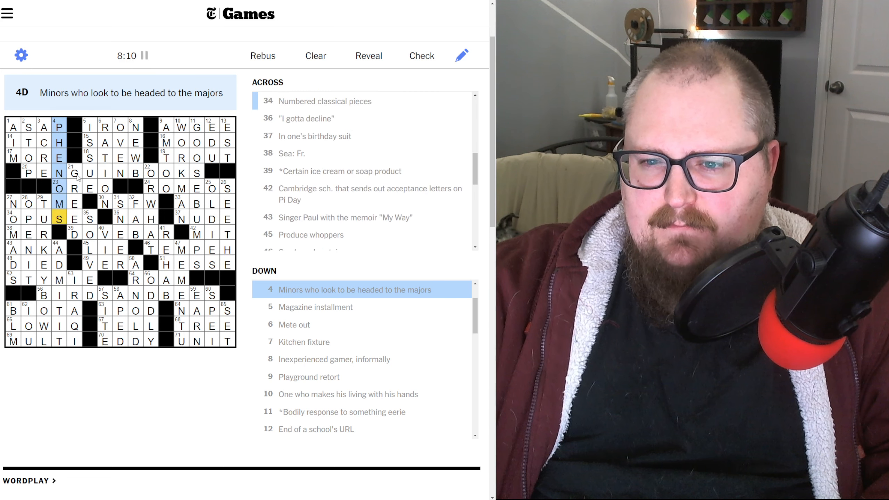
pyautogui.click(105, 126)
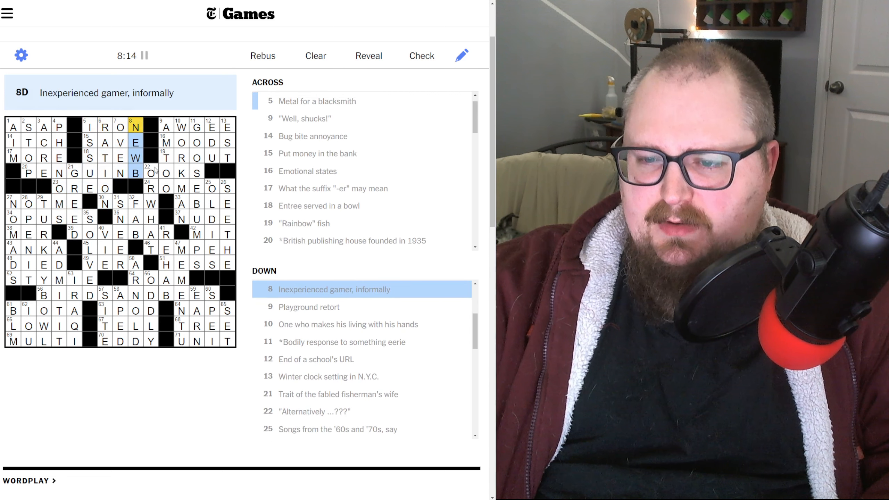
# Check the right-side down clues and change 71-Across from UNIT to ON IT
pyautogui.click(150, 173)
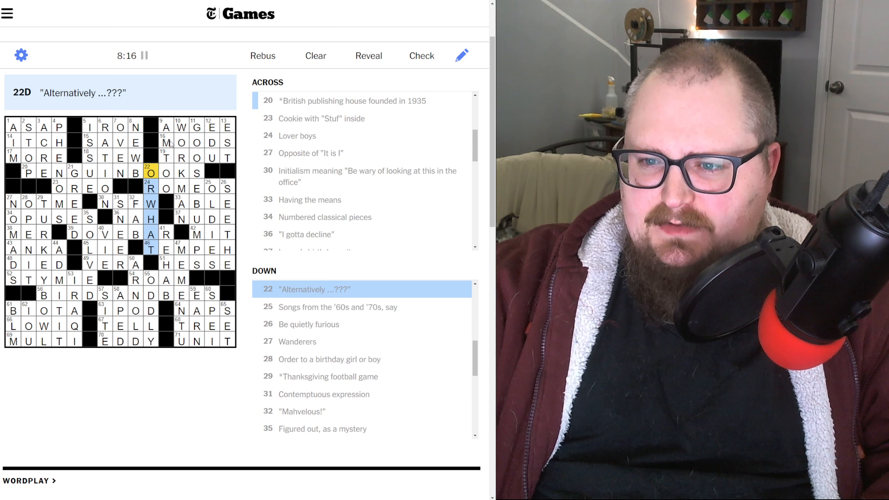
pyautogui.click(167, 127)
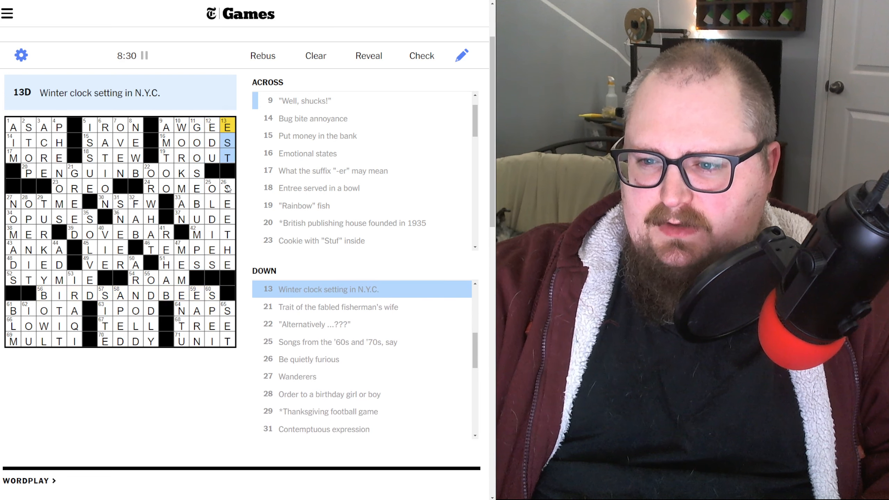
pyautogui.click(180, 218)
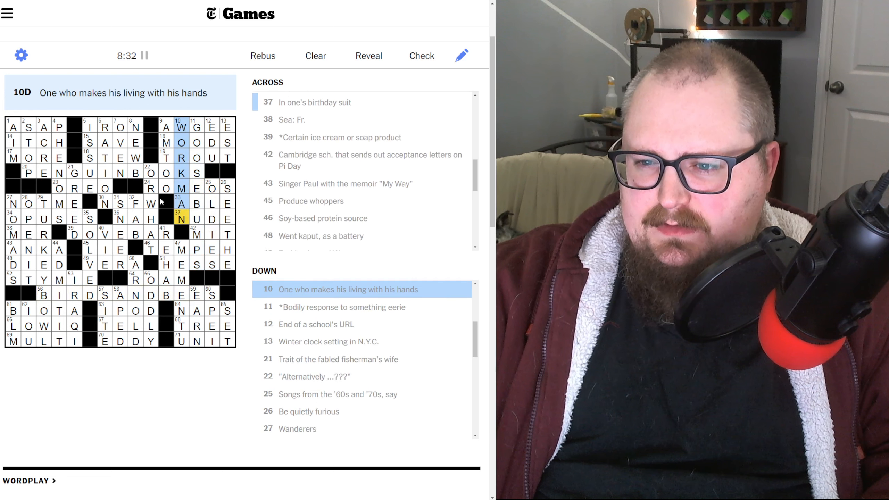
pyautogui.click(182, 249)
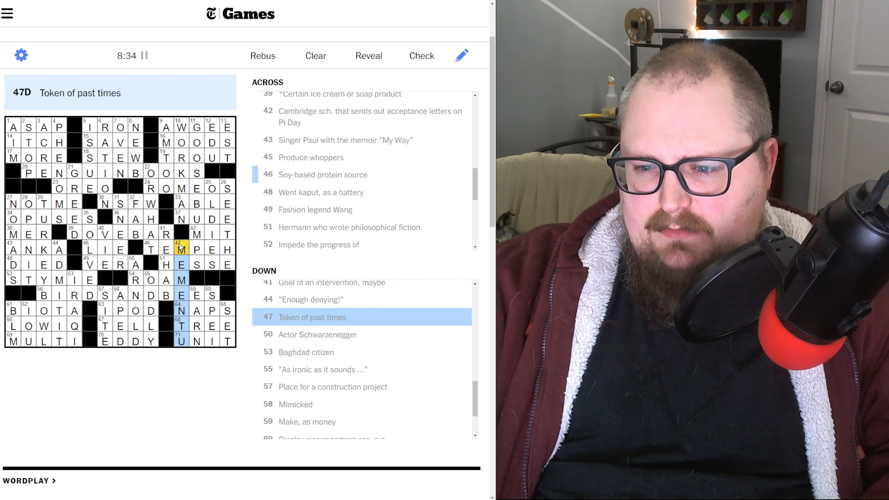
pyautogui.scroll(-3)
pyautogui.write('O')
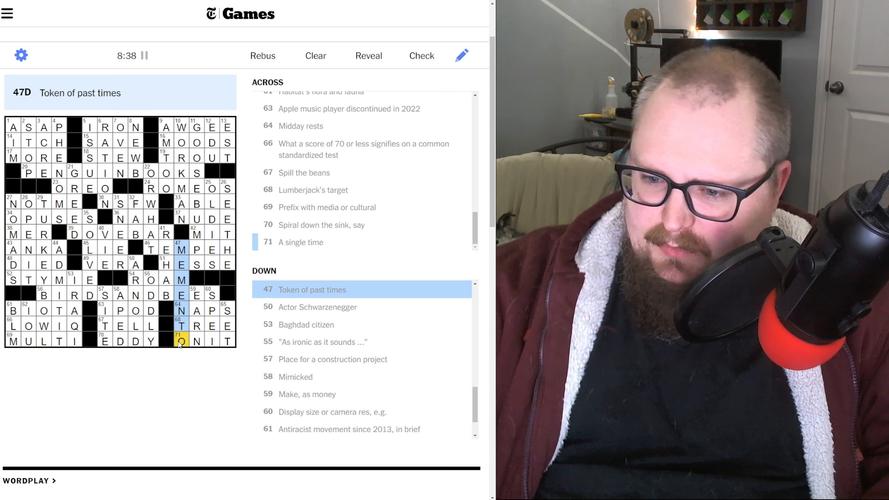
pyautogui.click(181, 341)
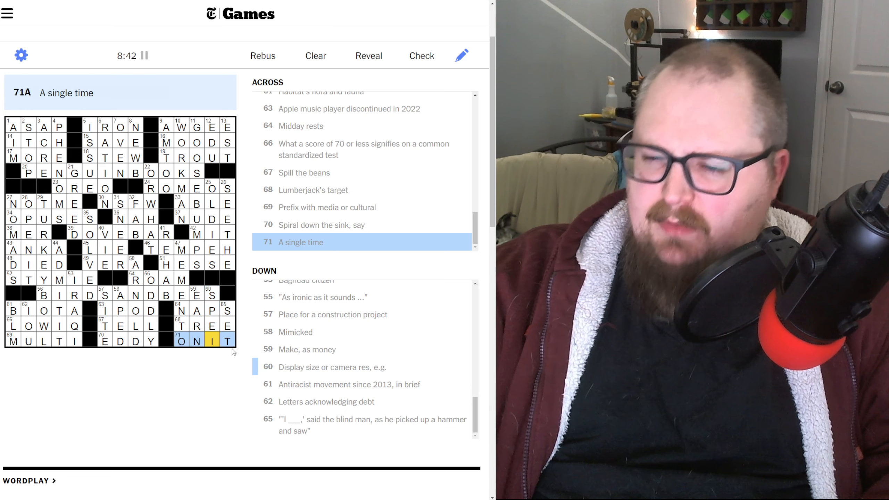
# Correct 71 Across to ONCE, solving the puzzle with the timer at 8:48
pyautogui.click(333, 366)
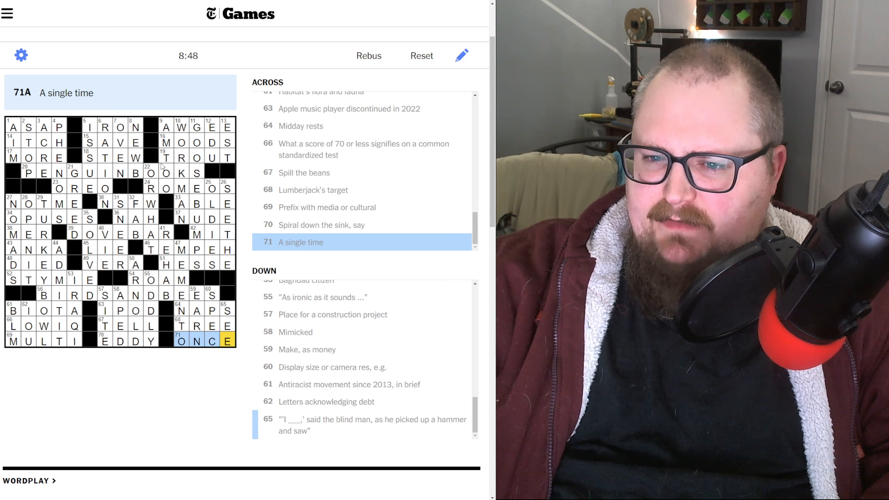
pyautogui.moveTo(125, 370)
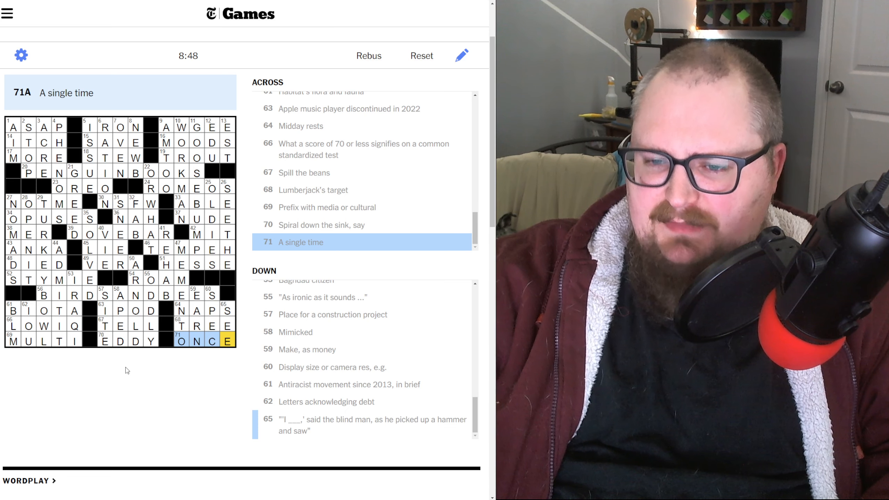